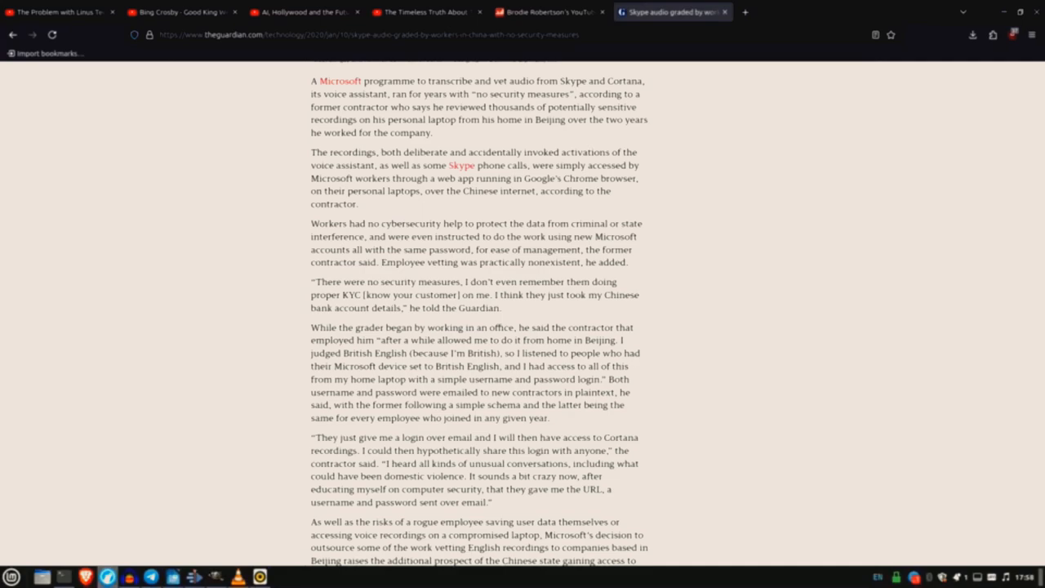
scroll(down, 3)
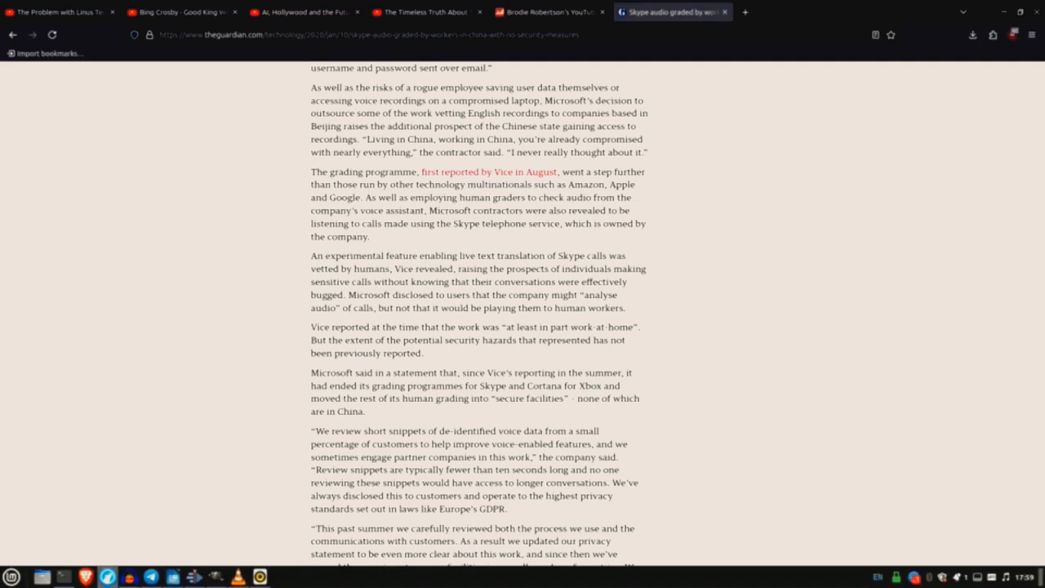
scroll(down, 3)
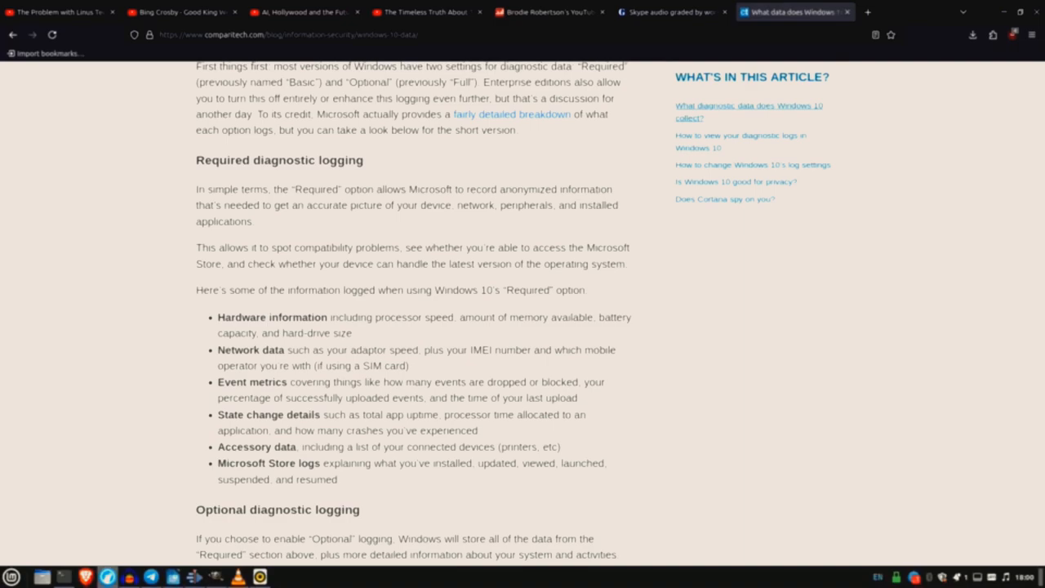
scroll(down, 3)
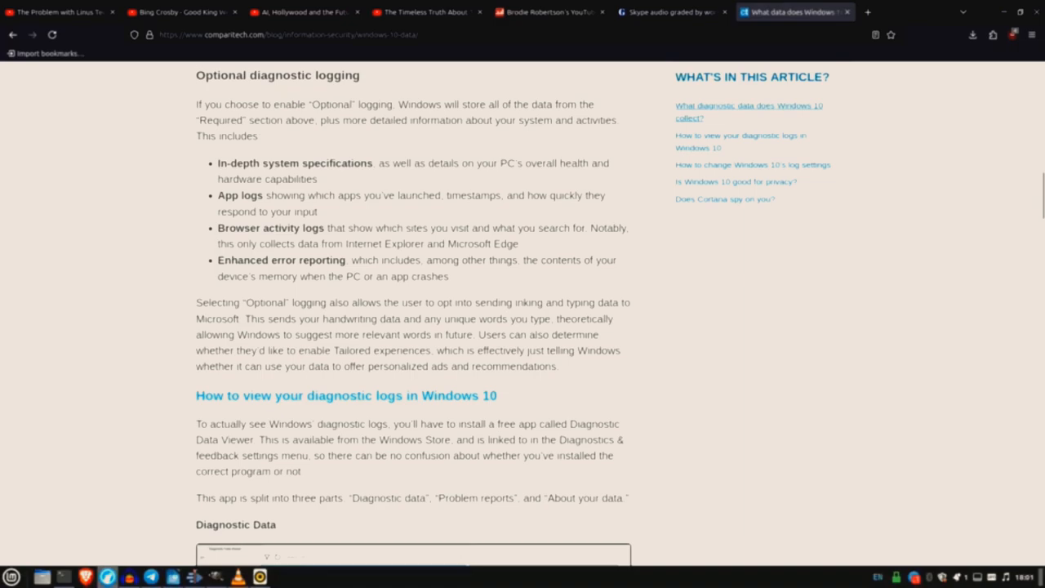